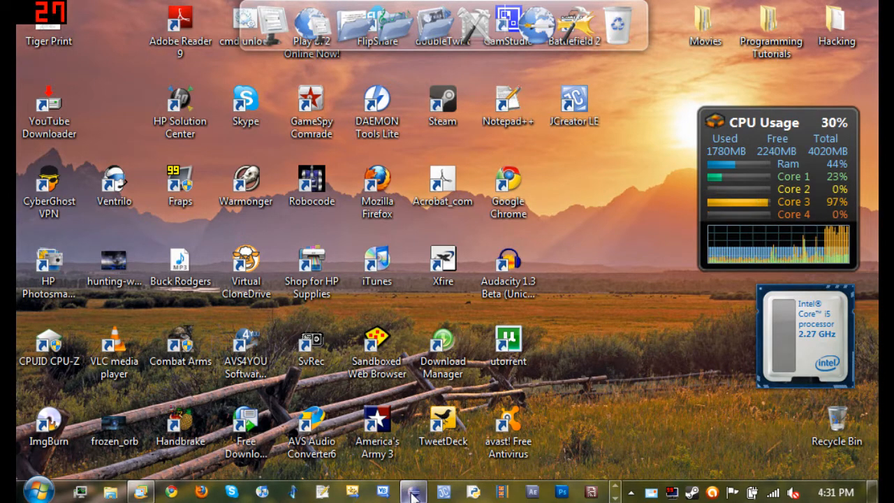
Step: Bring the Eclipse window with helloWorld.java to the front from the taskbar
click(413, 492)
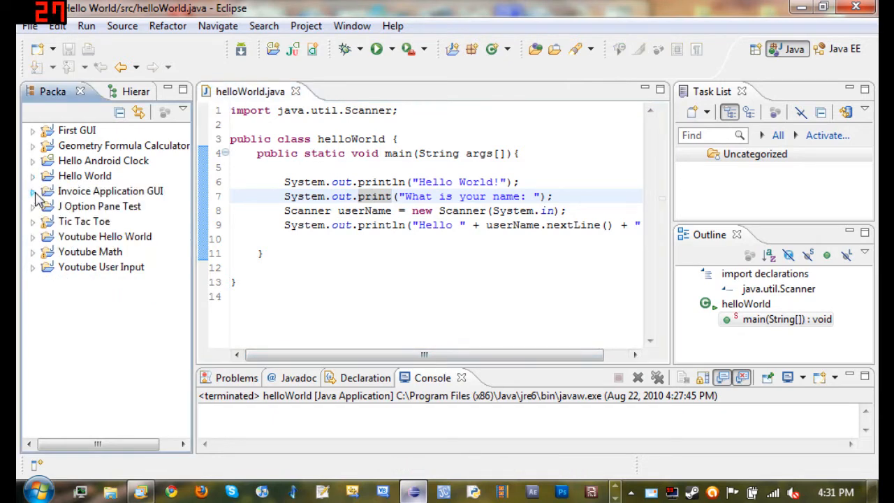
mouse_move(386, 6)
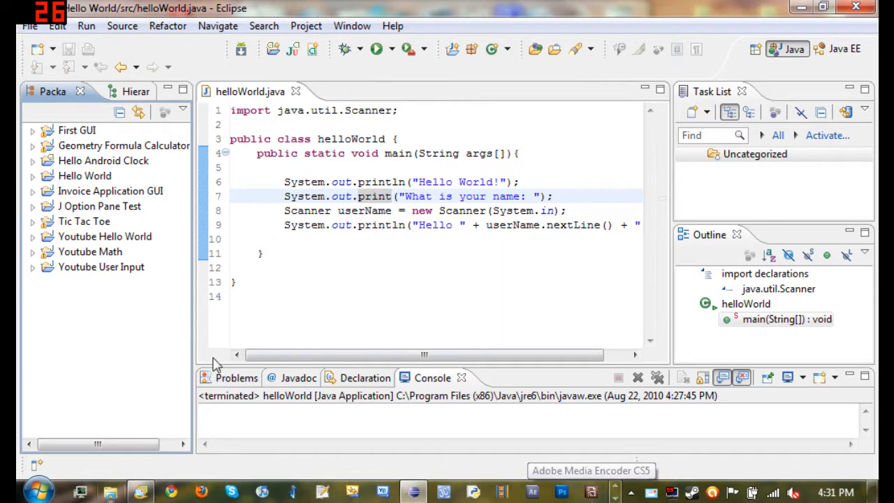
mouse_move(493, 29)
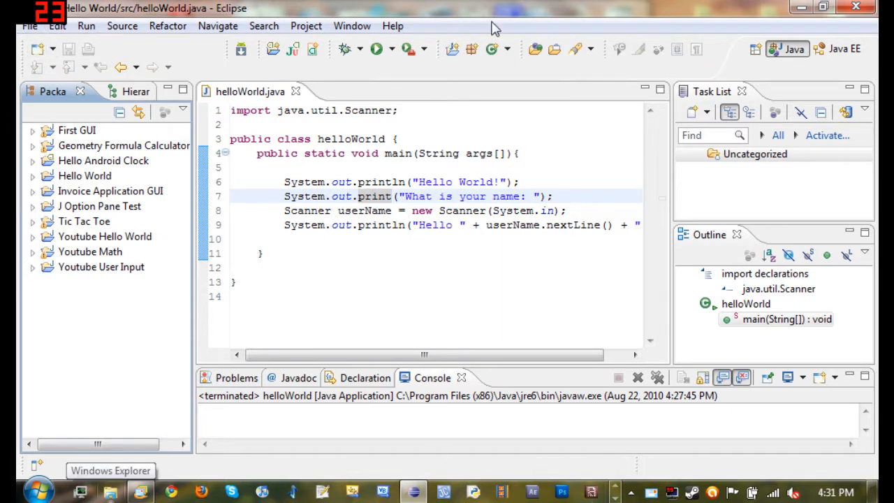
Step: Browse the File menu's New, Close, Import and Export commands
click(29, 26)
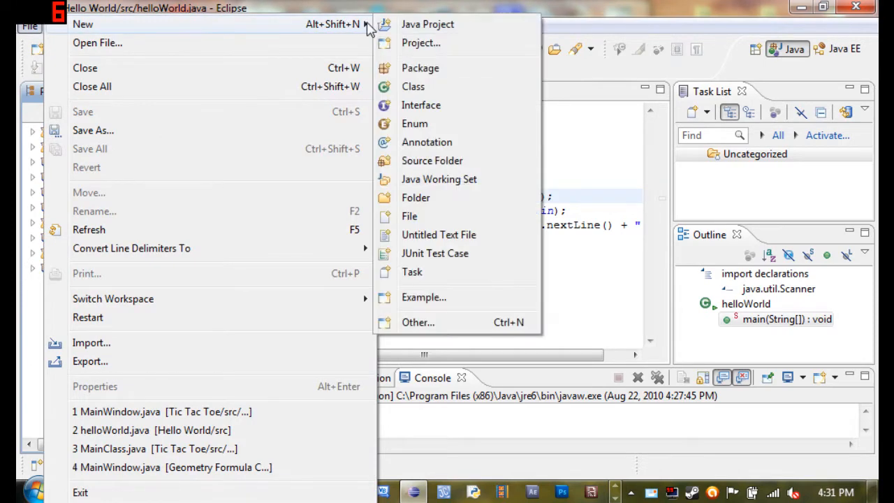
mouse_move(421, 43)
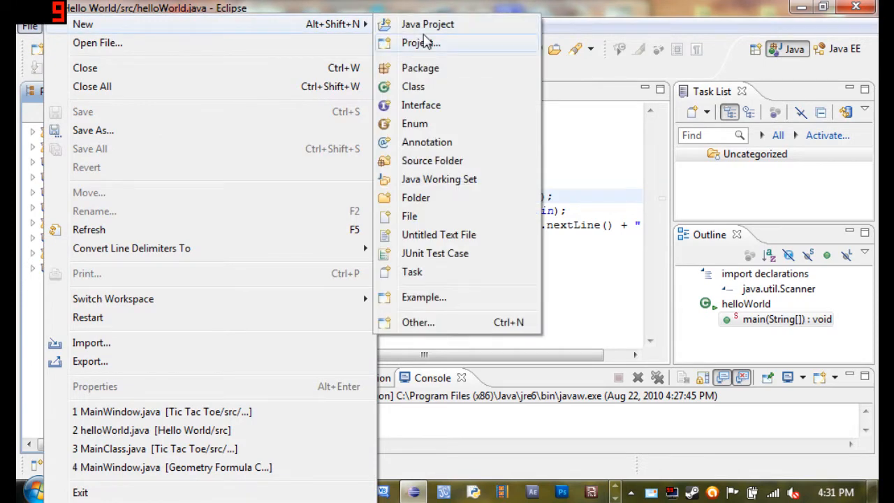
mouse_move(409, 216)
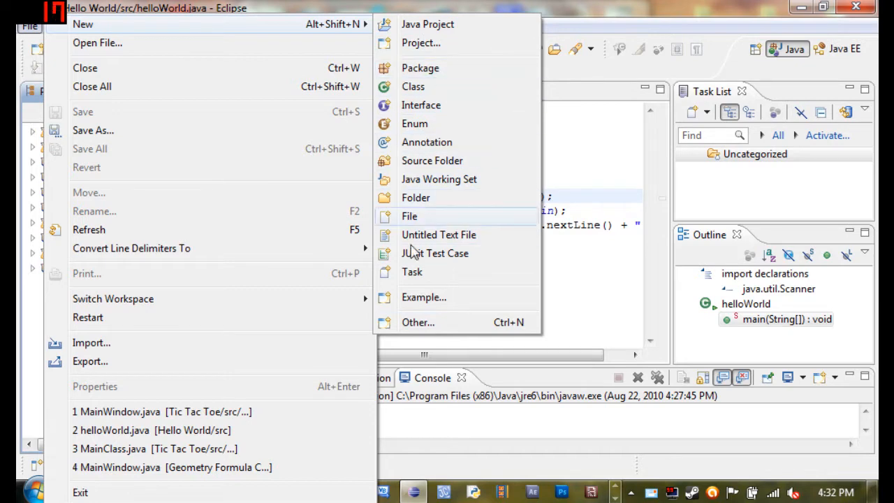
mouse_move(298, 57)
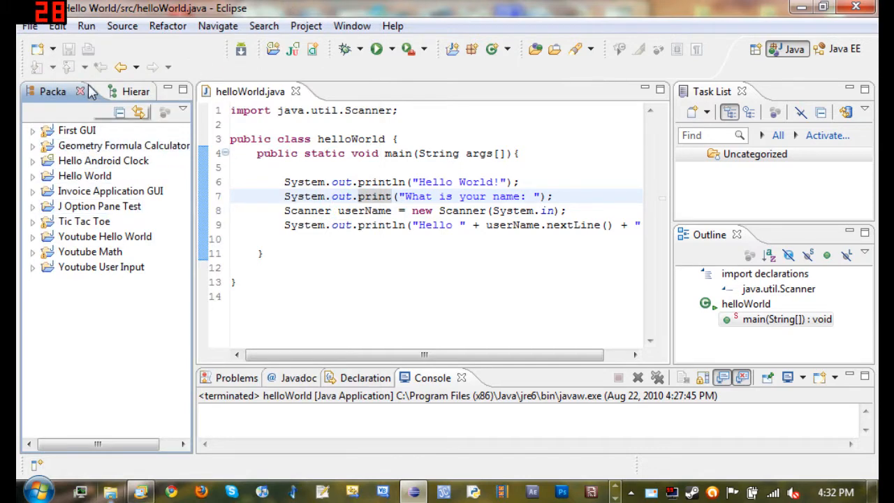
click(30, 26)
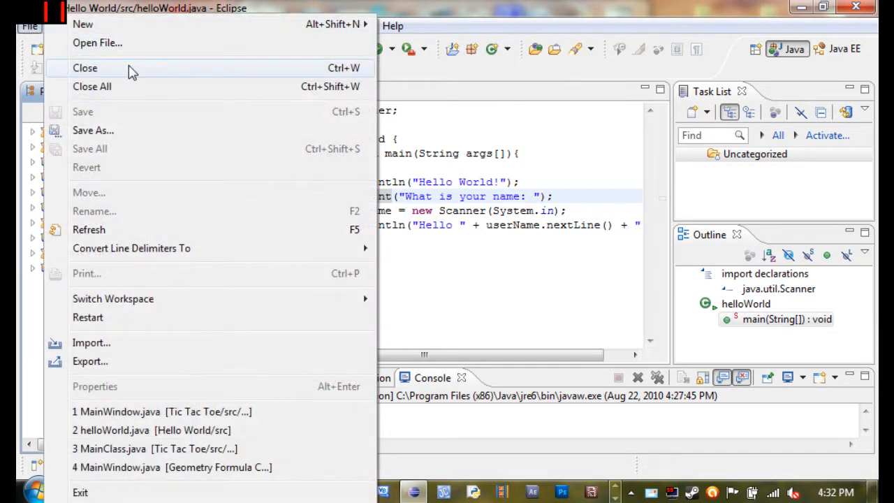
mouse_move(89, 229)
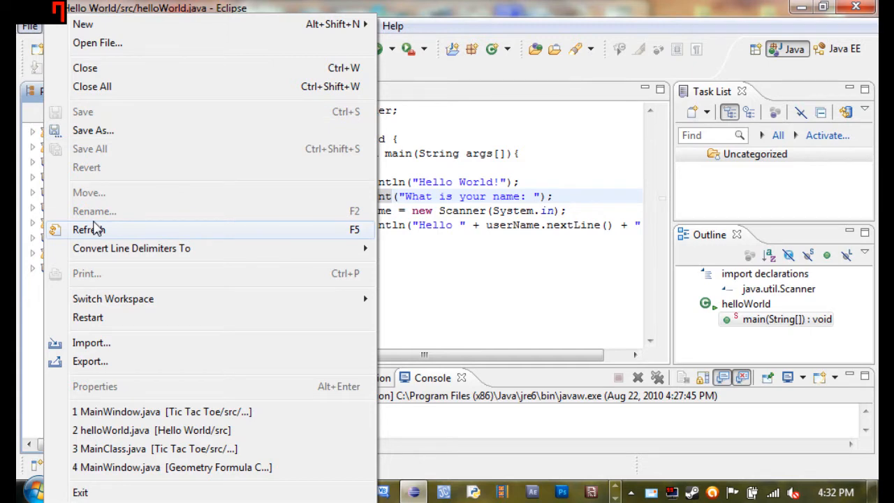
mouse_move(113, 360)
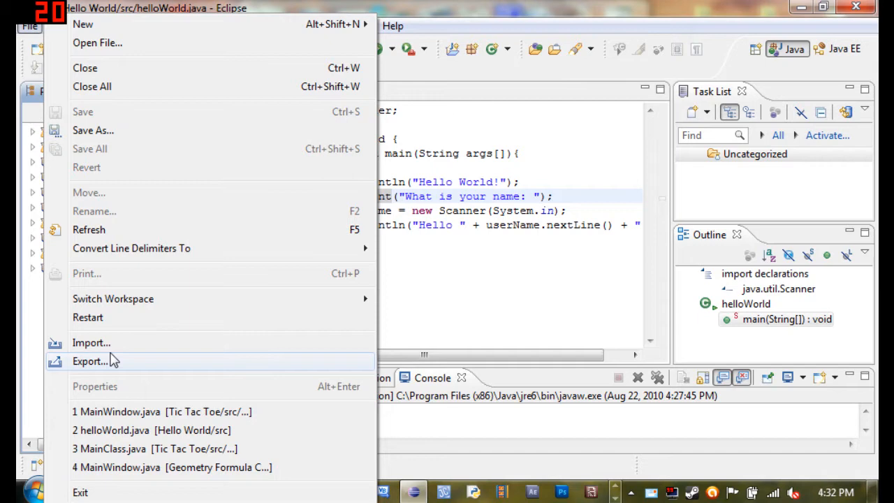
mouse_move(139, 7)
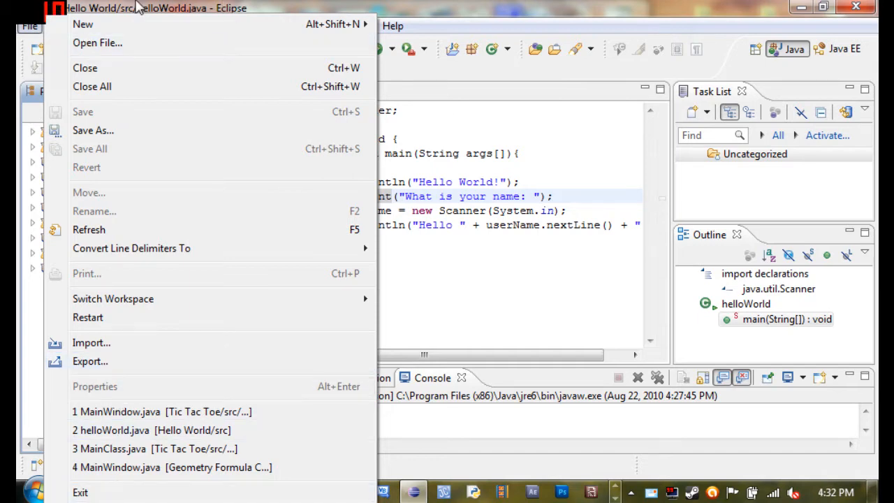
Step: Look through the Edit menu's undo and paste commands, then dismiss the menu
click(57, 26)
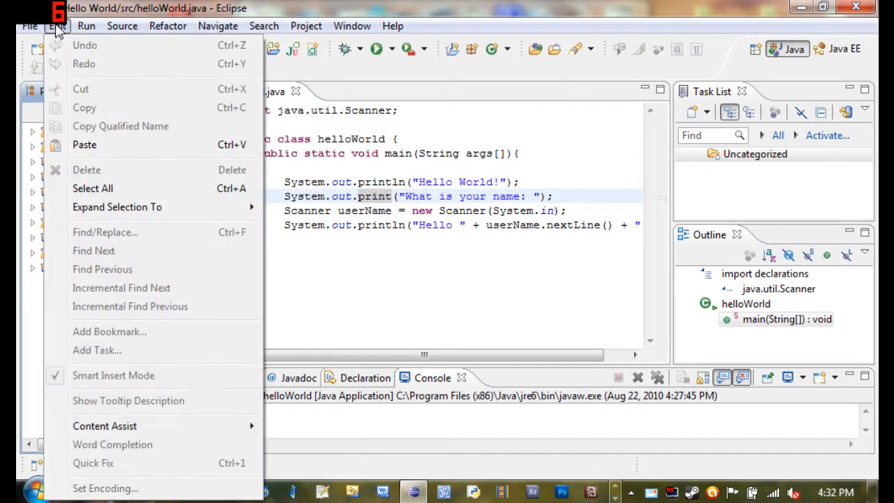
click(86, 26)
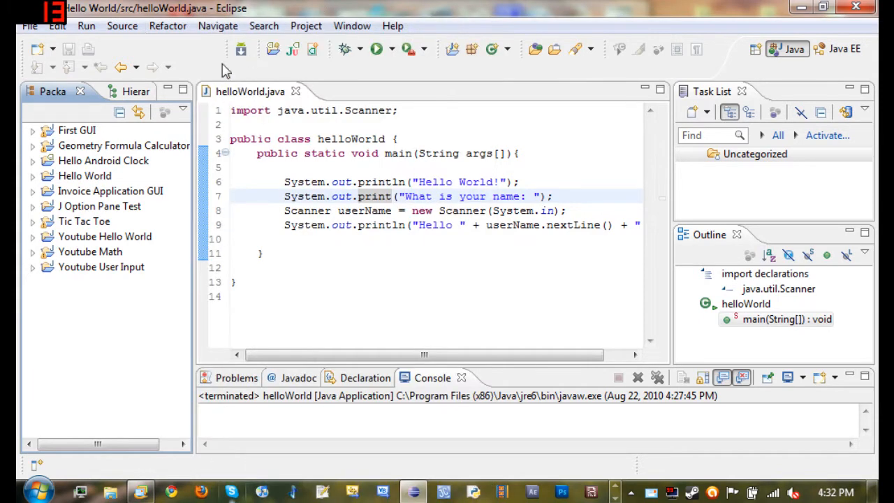
mouse_move(404, 13)
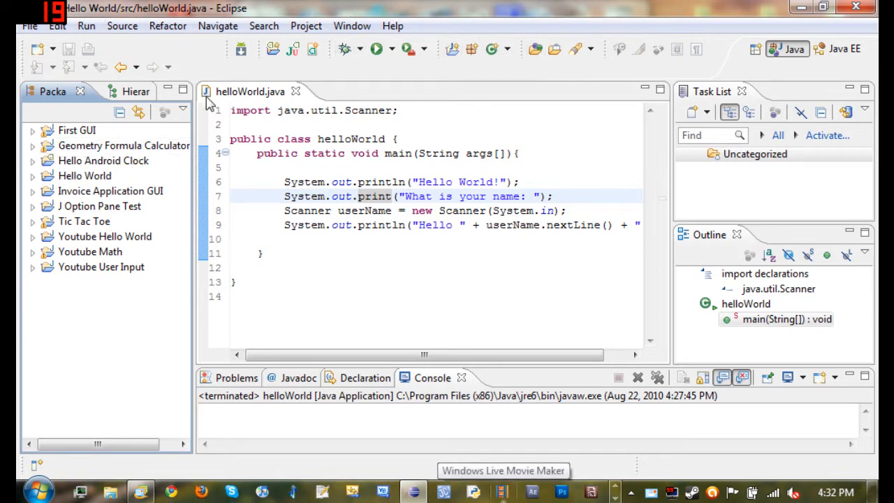
mouse_move(394, 23)
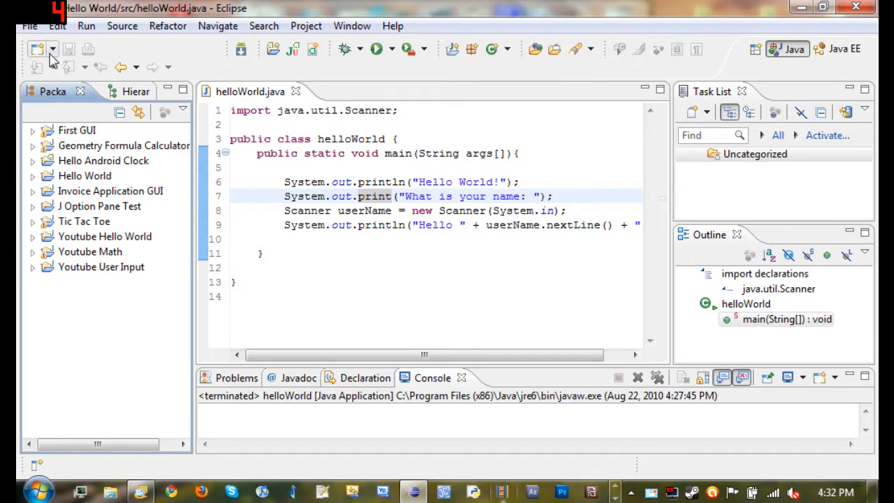
click(37, 49)
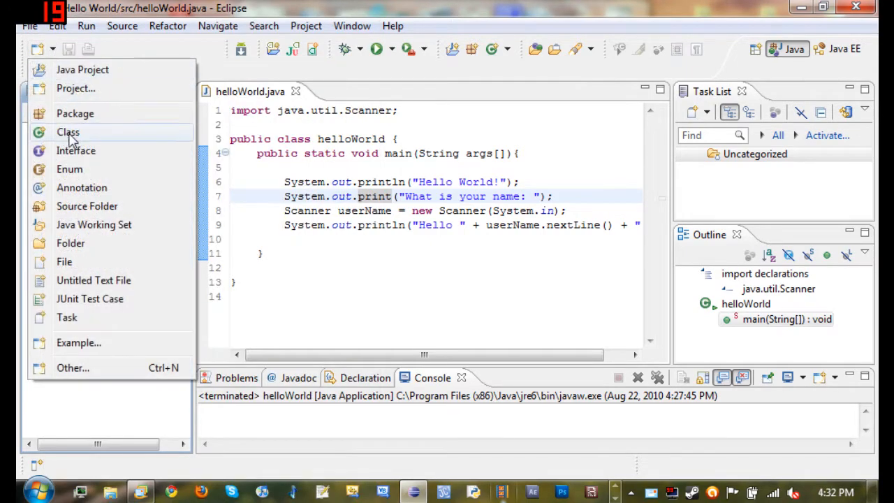
mouse_move(93, 51)
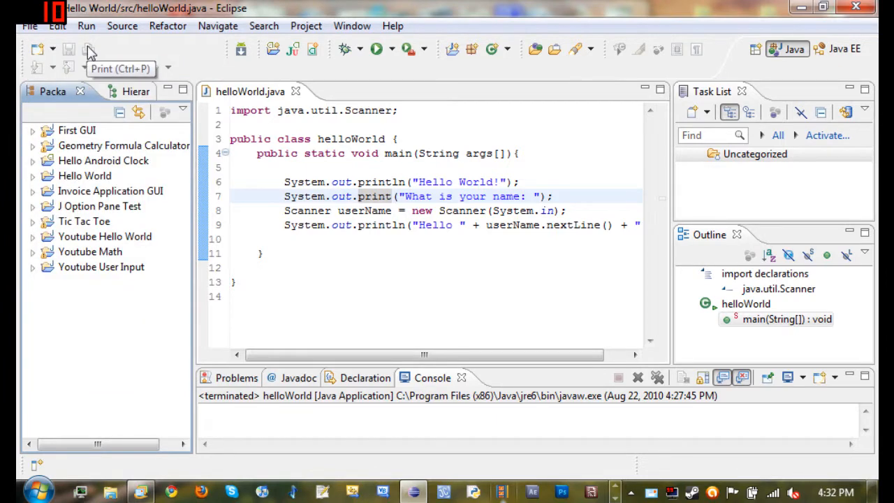
mouse_move(234, 69)
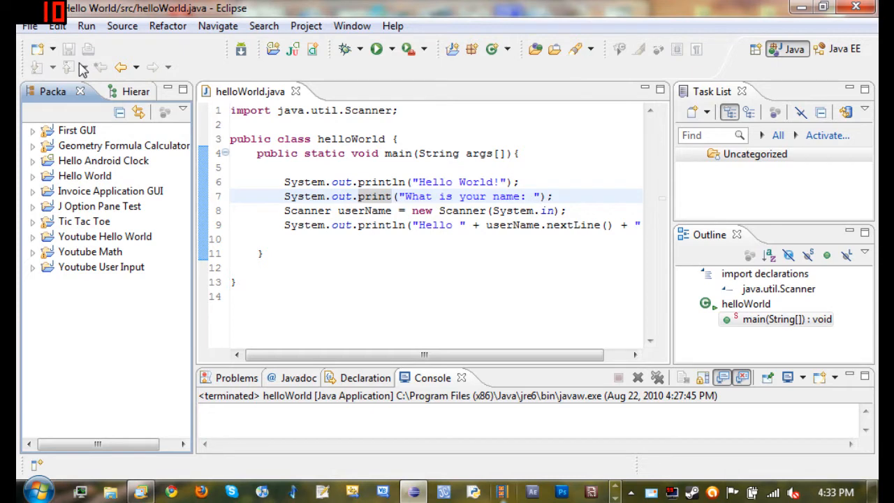
mouse_move(119, 67)
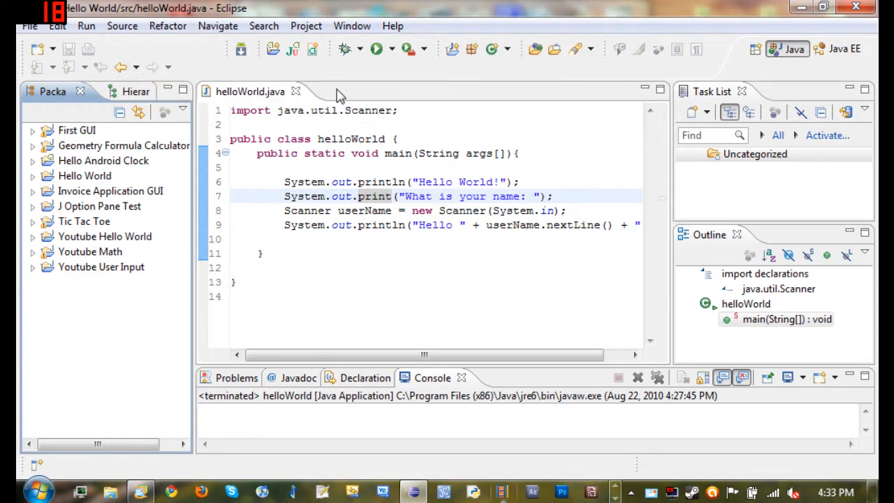
mouse_move(262, 103)
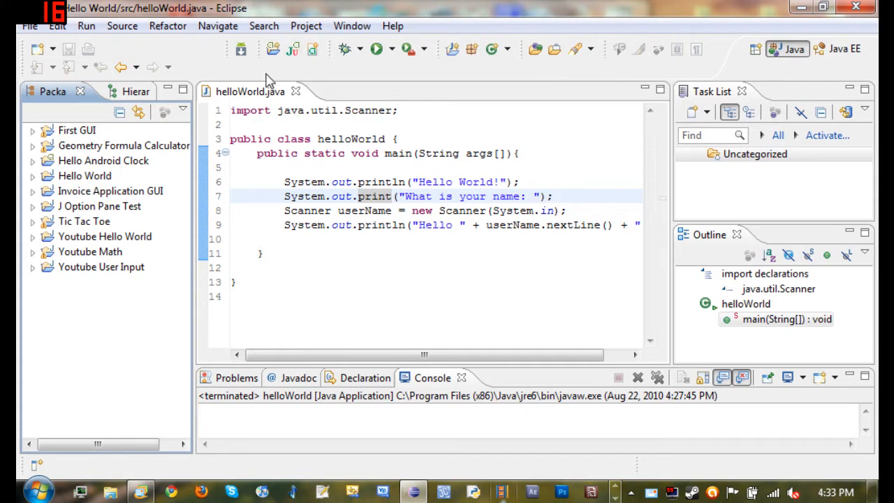
mouse_move(241, 49)
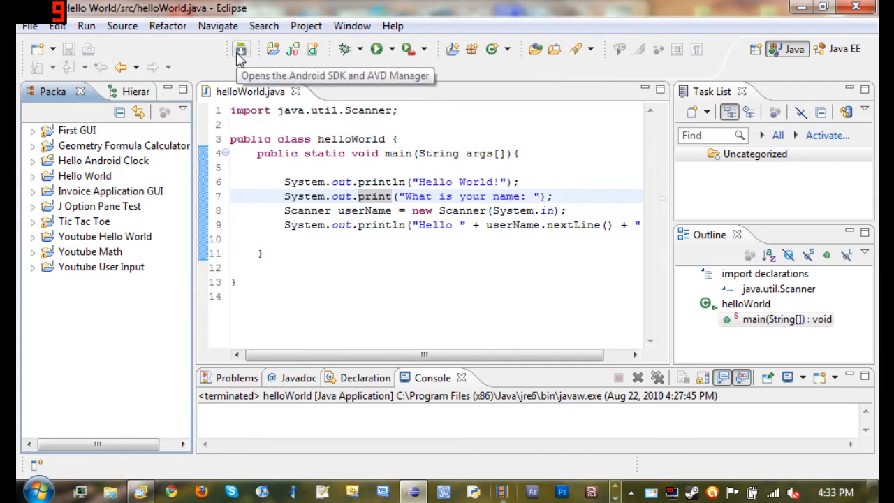
mouse_move(313, 70)
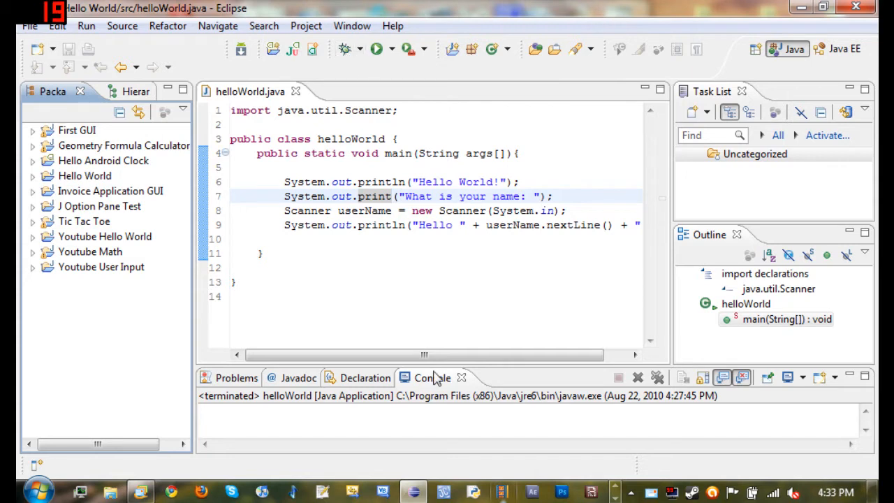
mouse_move(344, 48)
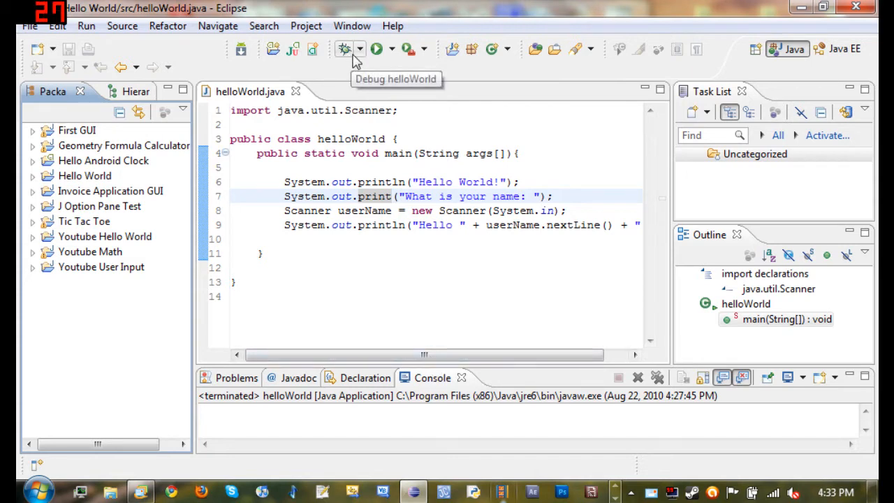
click(384, 49)
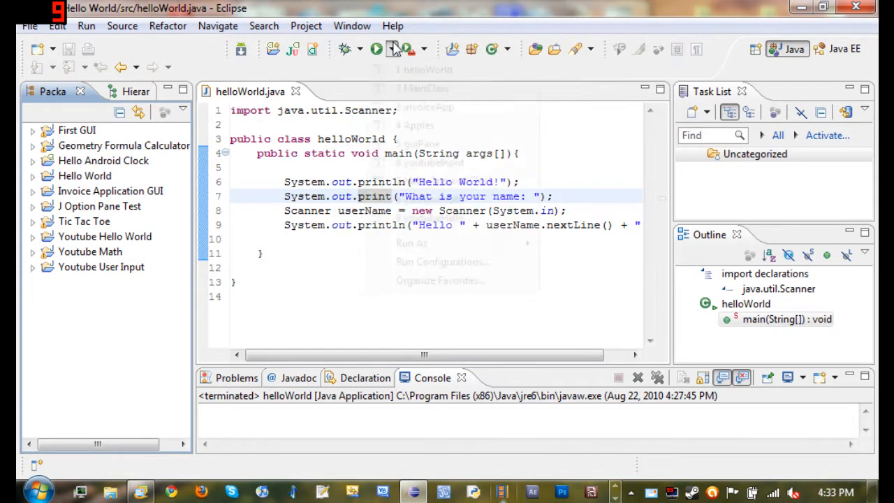
click(385, 48)
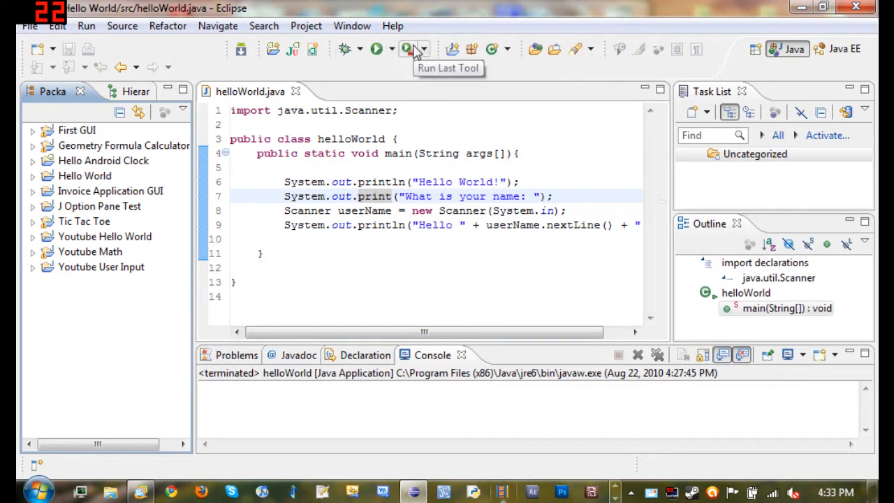
click(426, 49)
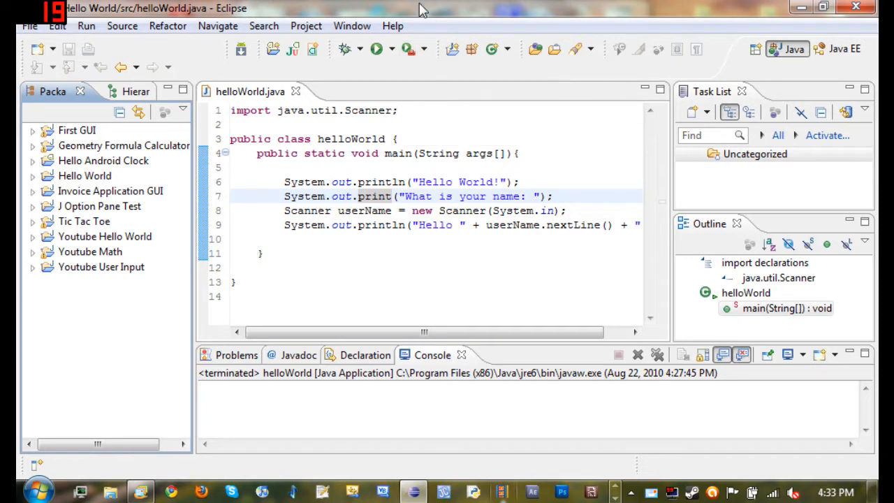
mouse_move(452, 49)
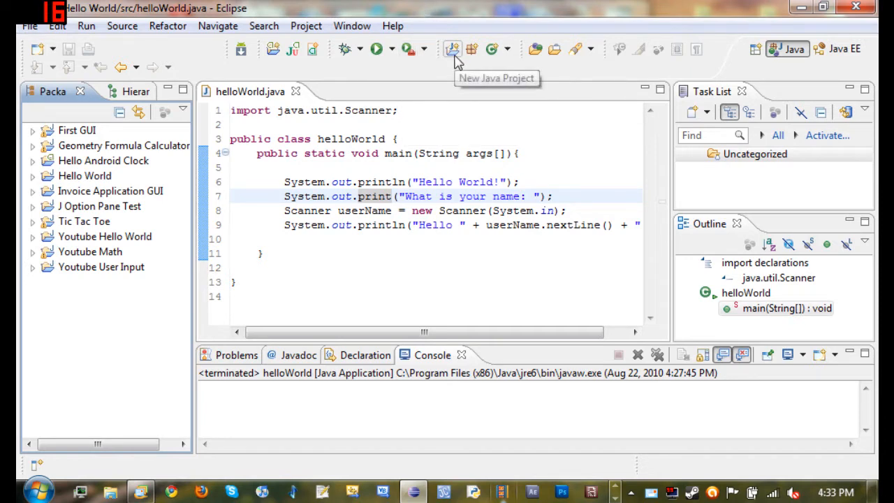
mouse_move(491, 56)
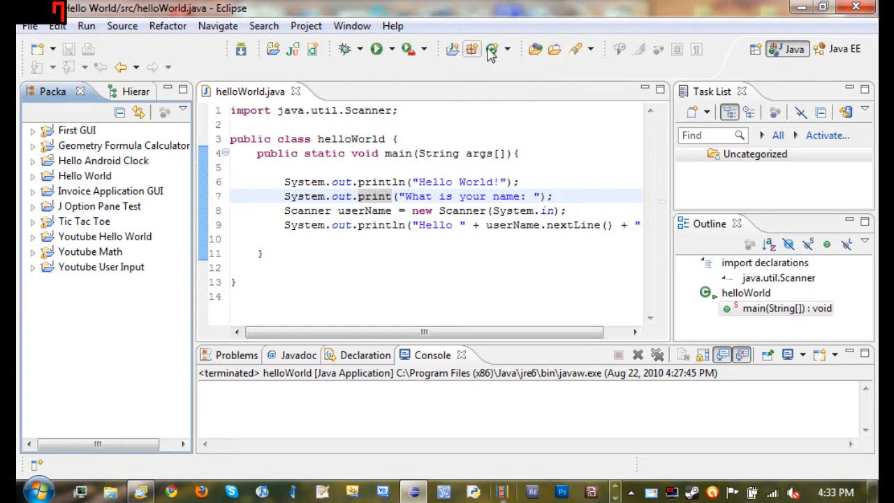
mouse_move(536, 49)
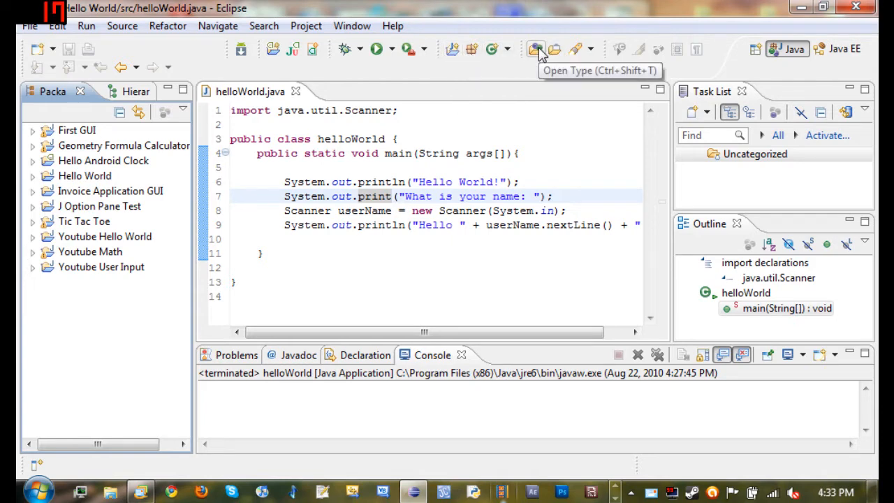
mouse_move(572, 52)
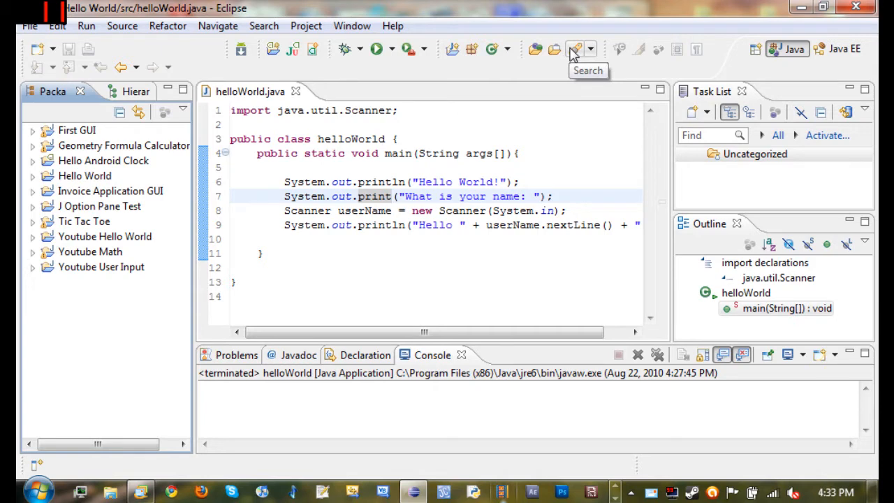
mouse_move(620, 52)
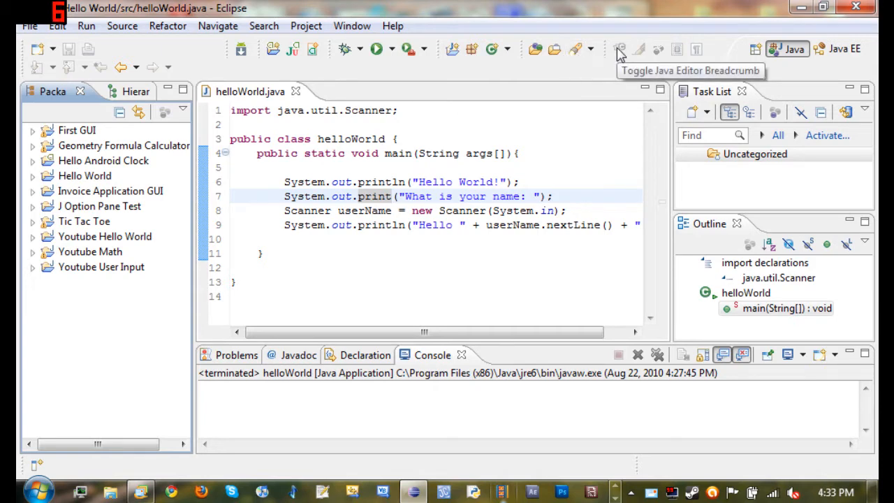
mouse_move(602, 53)
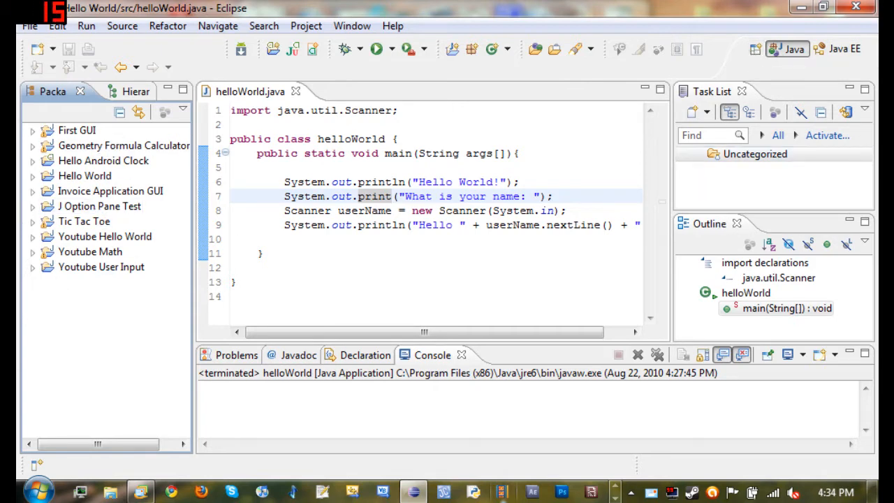
mouse_move(49, 91)
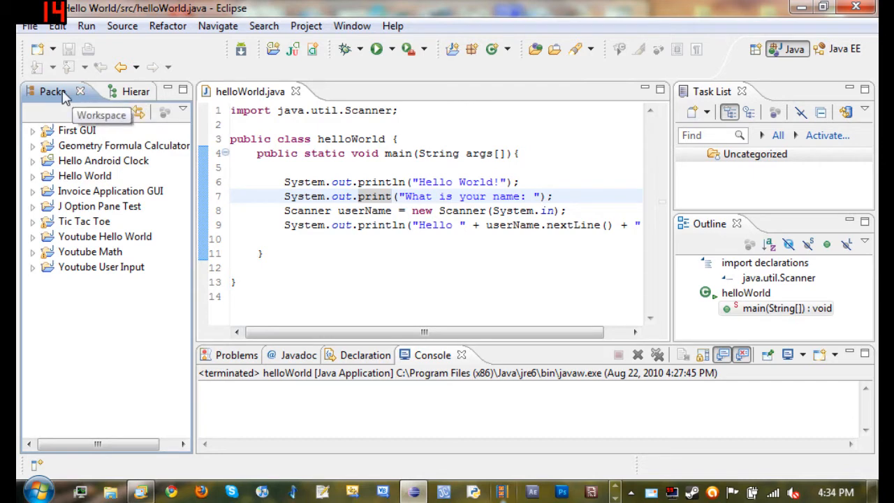
mouse_move(196, 143)
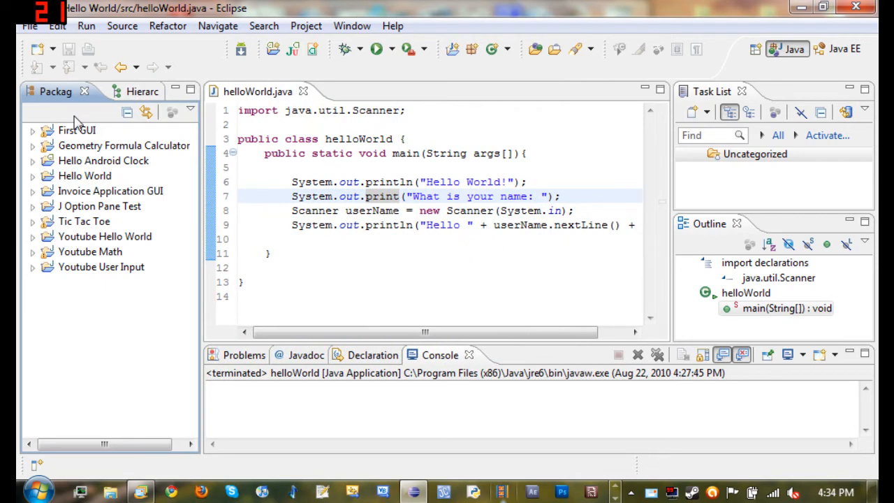
Step: Expand First GUI > src > firstGuiPackage to see Apples.java and JFrameGUI.java, then show Hierarchy
click(32, 130)
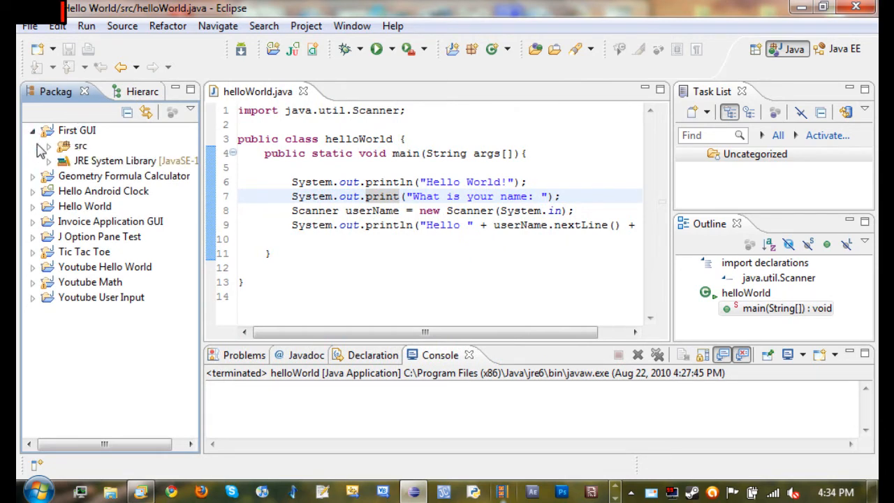
click(31, 130)
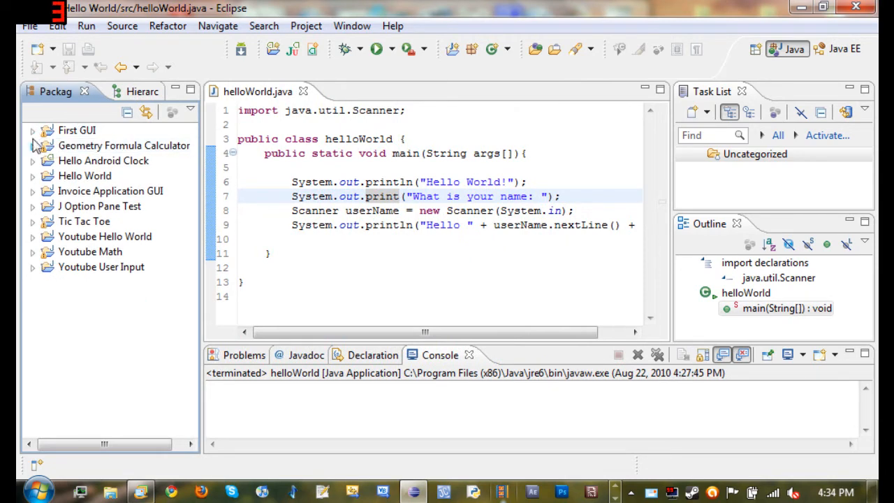
click(32, 129)
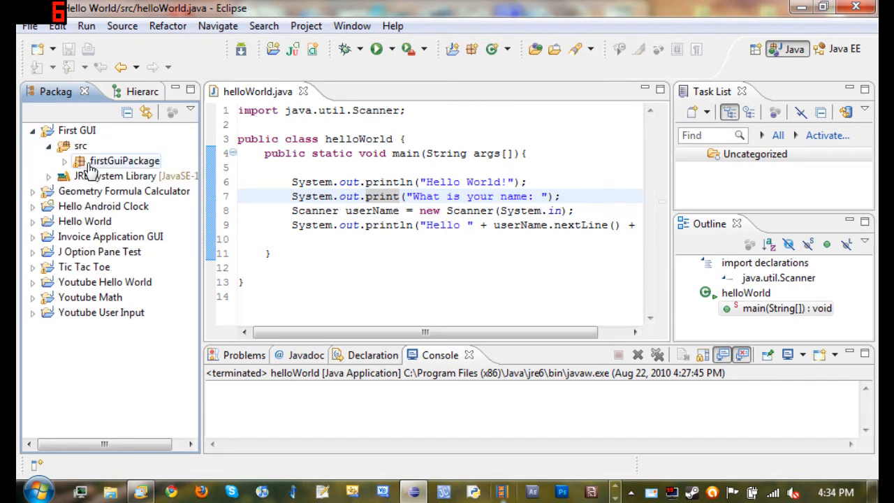
click(64, 161)
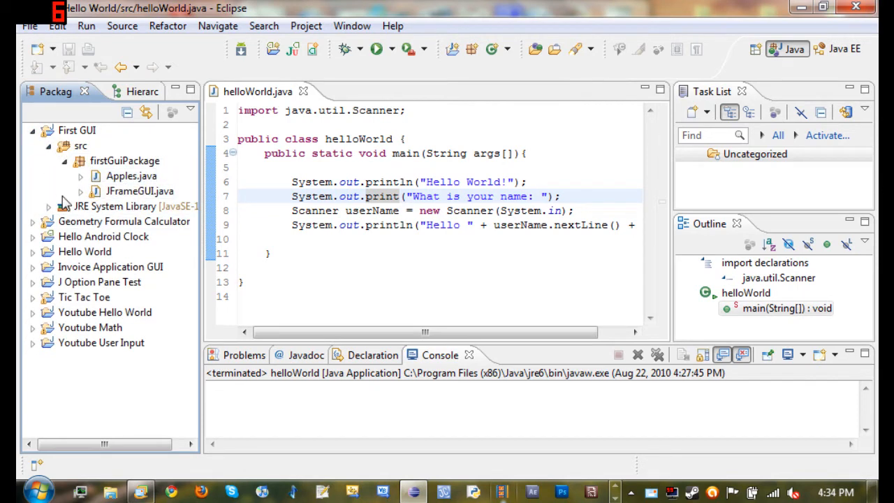
click(132, 176)
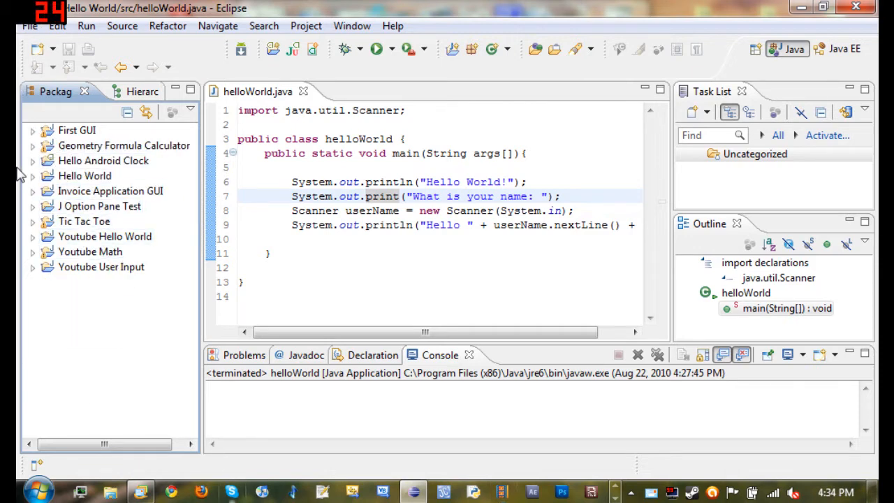
click(141, 91)
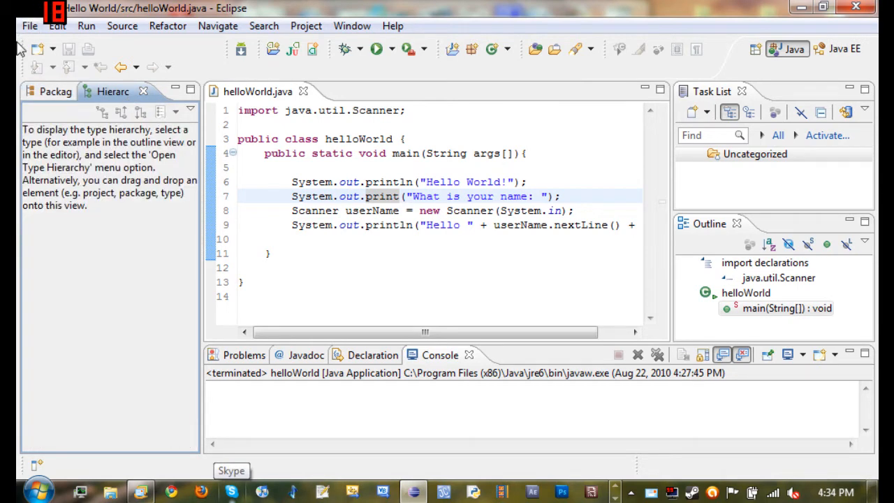
Step: Return to Package Explorer and show the Problems list with 0 errors, 7 warnings
click(55, 91)
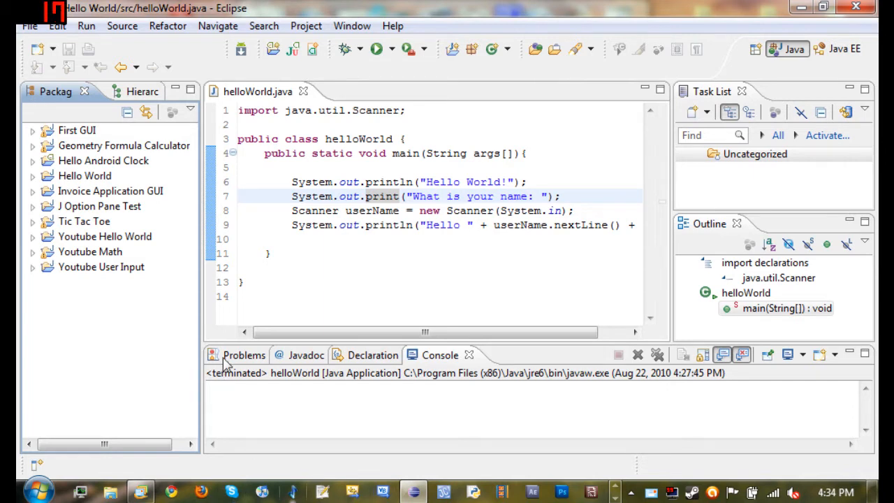
click(243, 354)
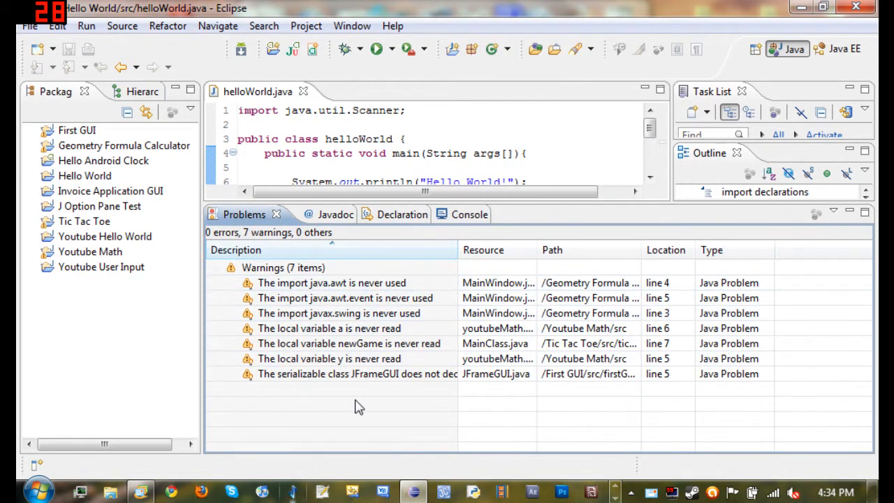
mouse_move(356, 402)
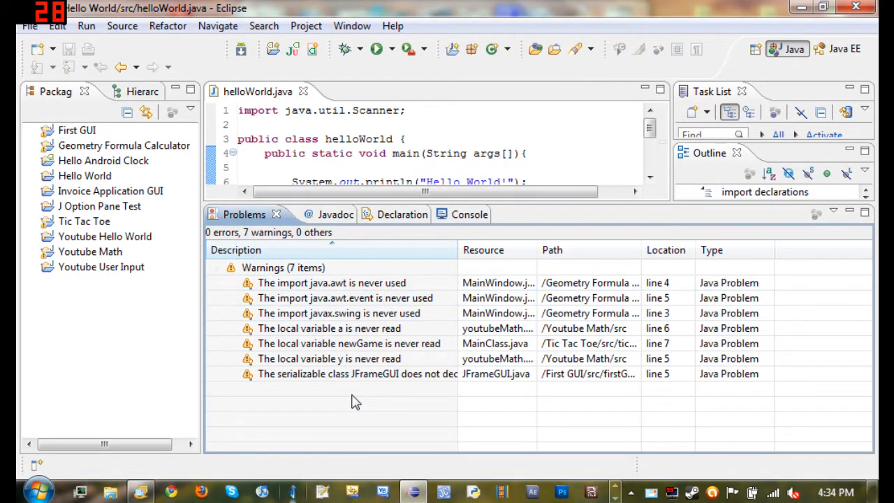
click(339, 313)
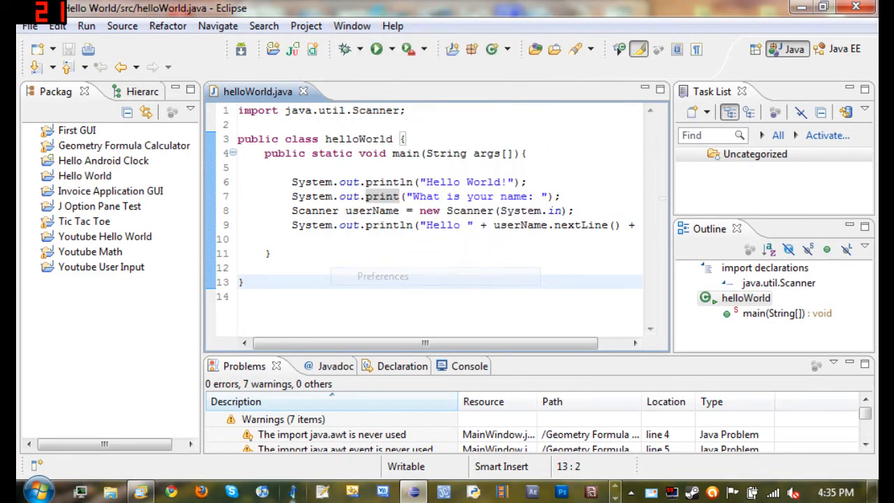
Step: Browse the General > Editors > Text Editors settings in Preferences
click(382, 275)
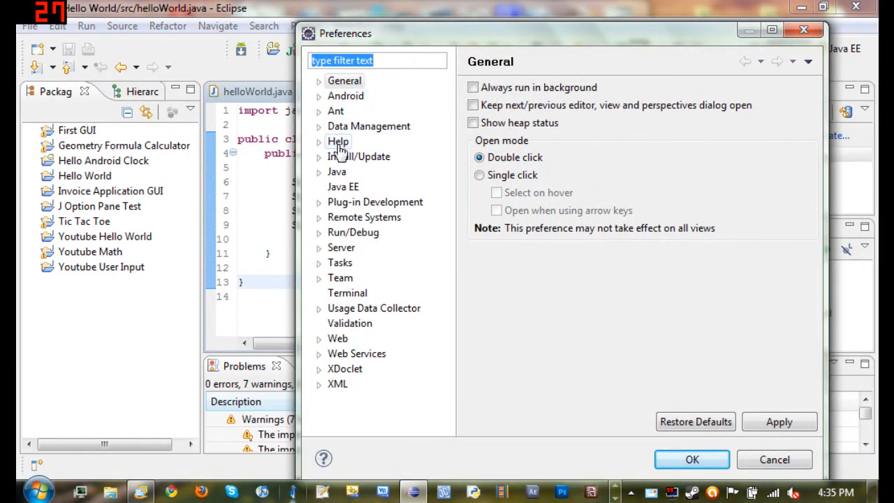
click(319, 80)
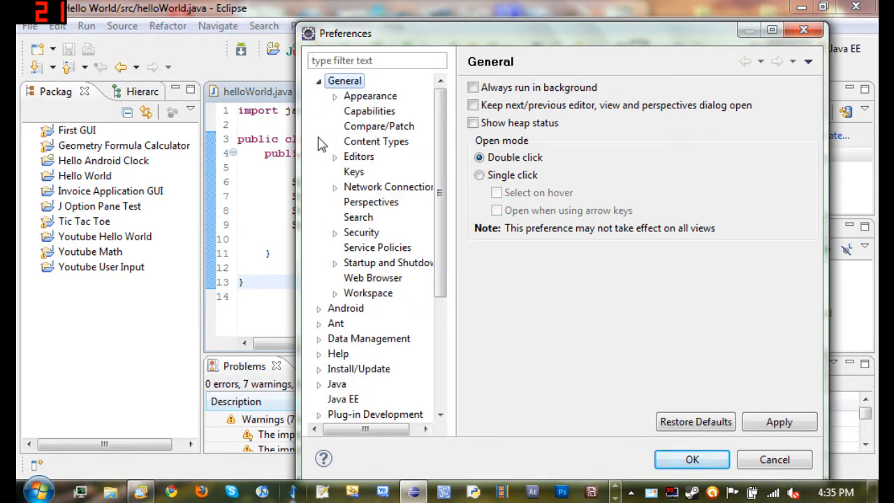
mouse_move(342, 161)
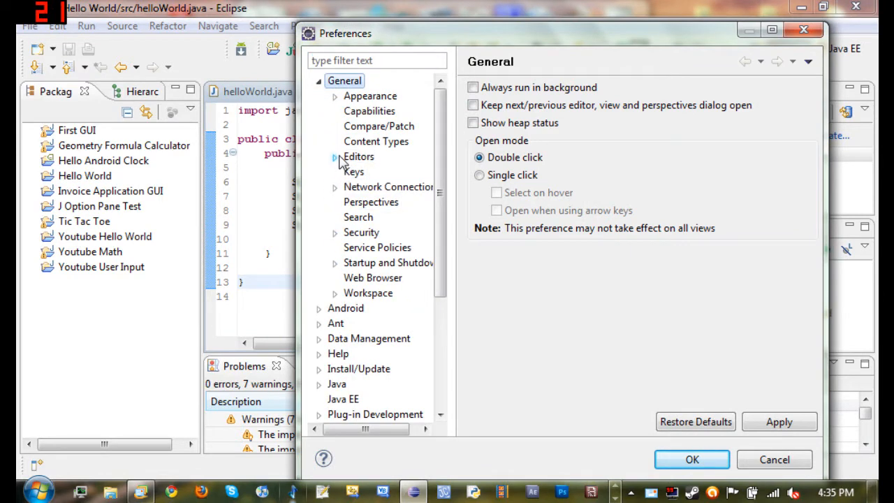
click(359, 156)
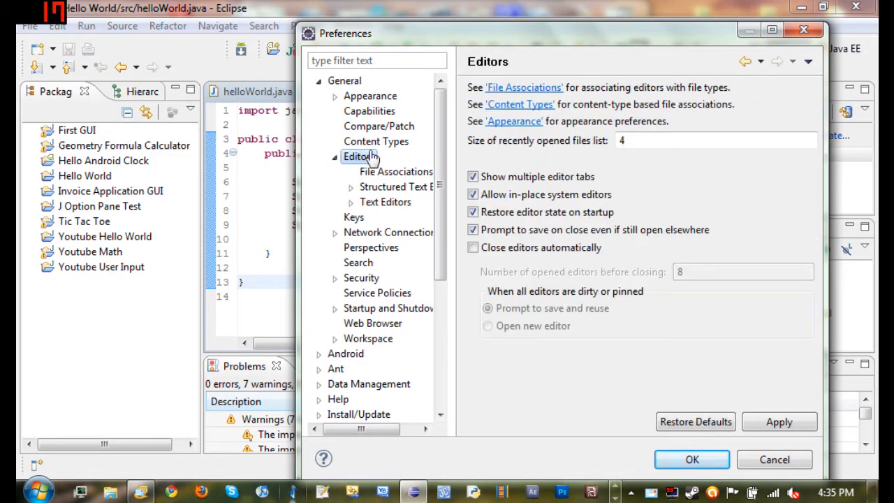
drag(342, 33, 271, 18)
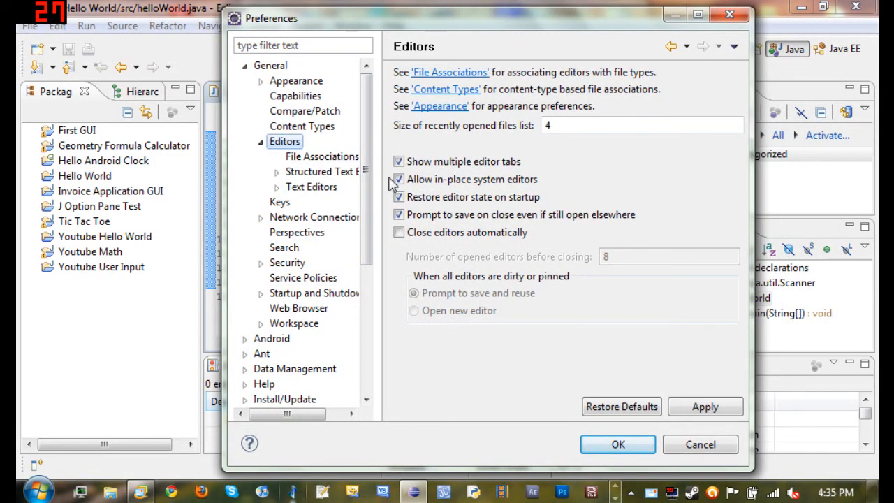
click(277, 186)
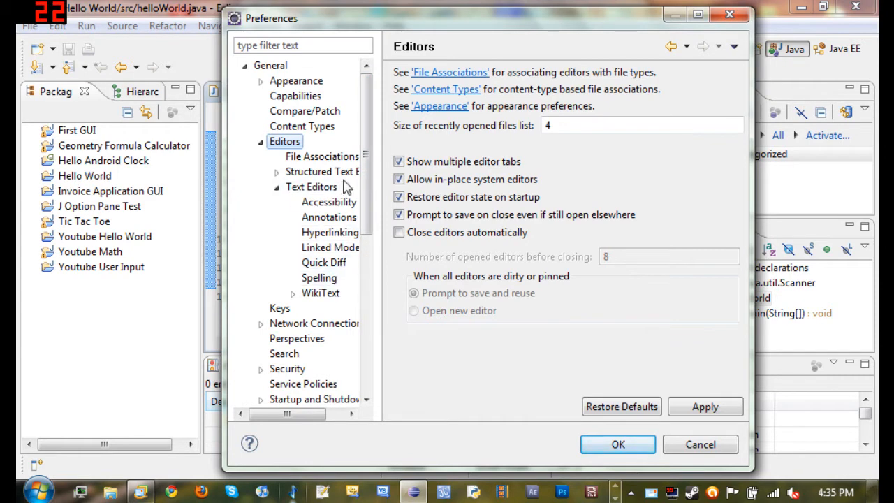
click(312, 186)
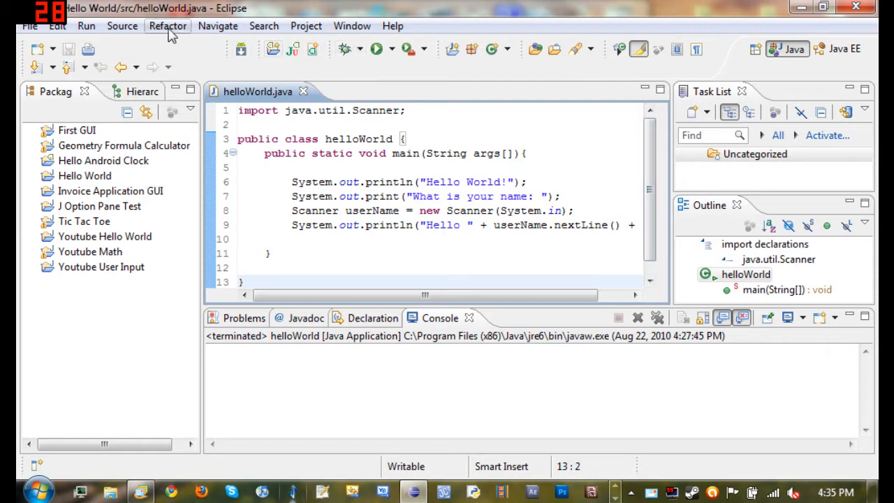
mouse_move(376, 48)
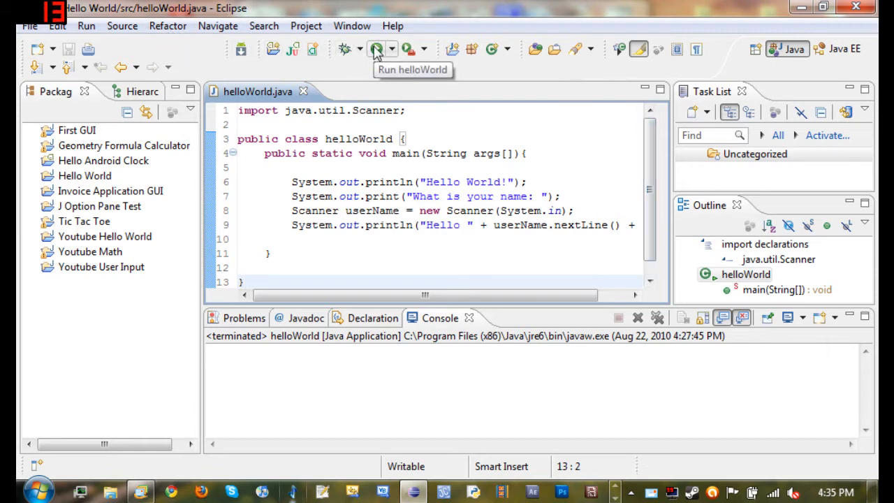
Step: Run helloWorld and enter the name 'sam' at the Console prompt
click(375, 48)
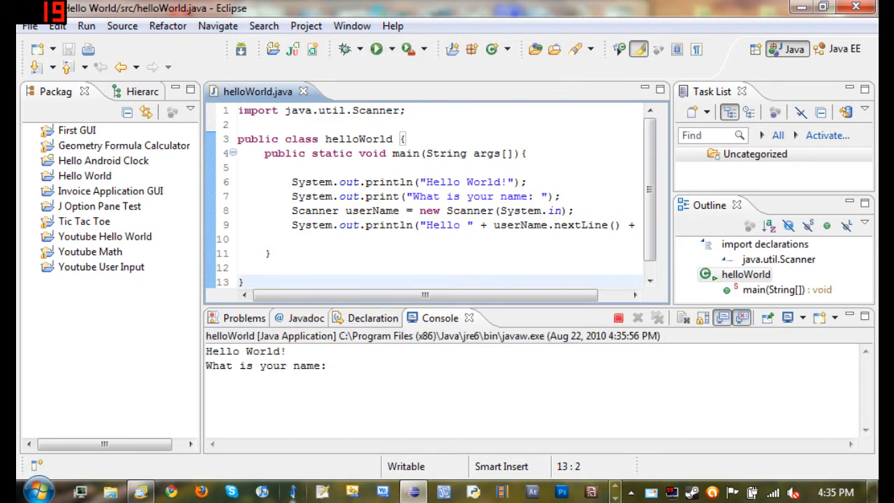
text(s)
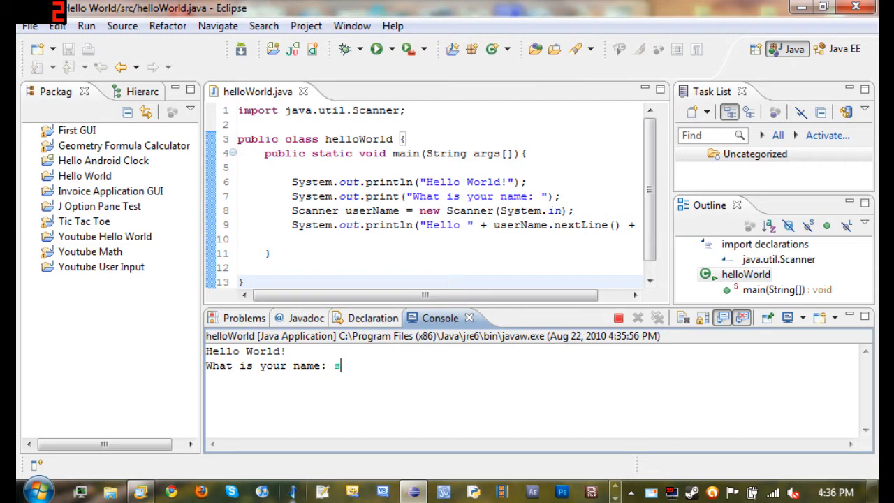
text(am)
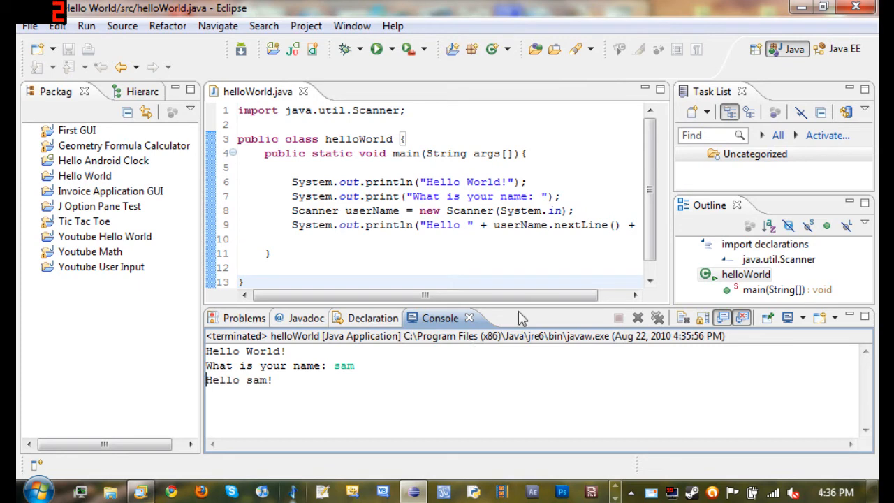
mouse_move(637, 318)
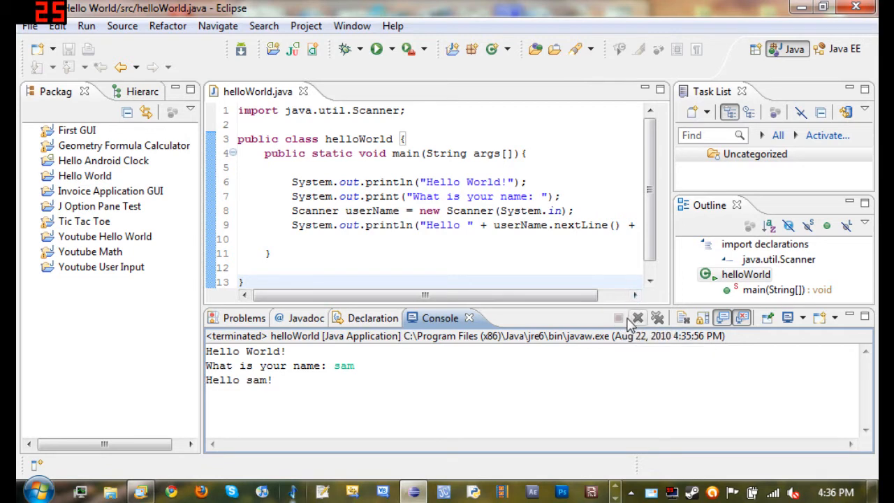
mouse_move(636, 318)
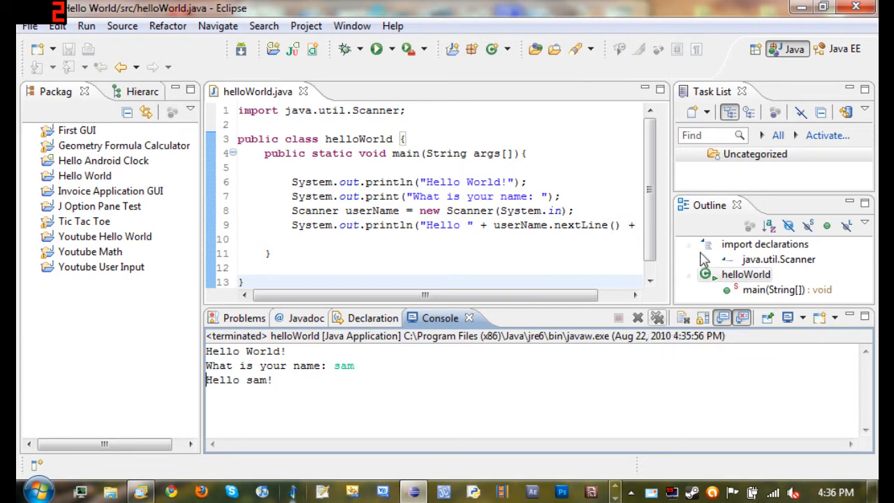
Step: Clear the helloWorld run's Console output and switch back to the Problems list
click(683, 318)
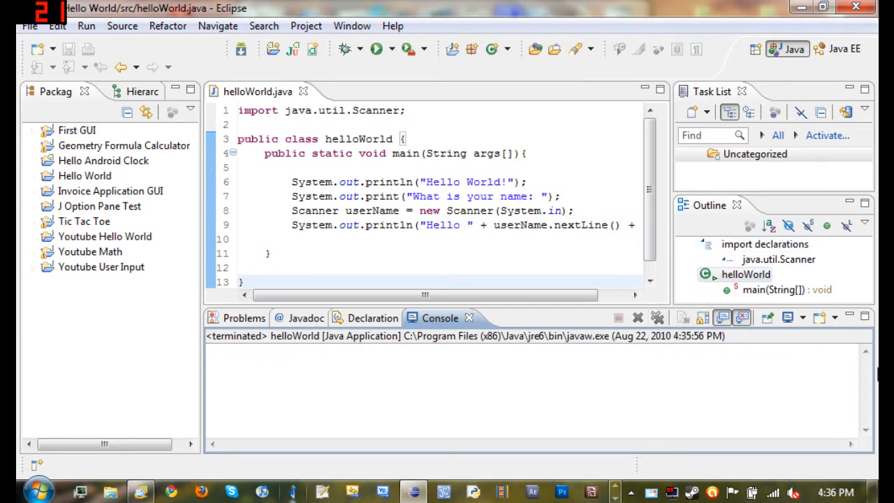
mouse_move(742, 318)
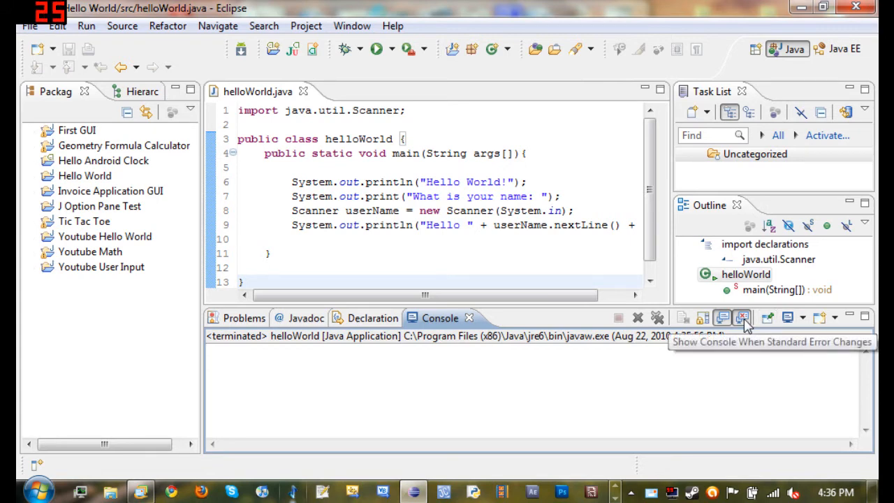
mouse_move(726, 318)
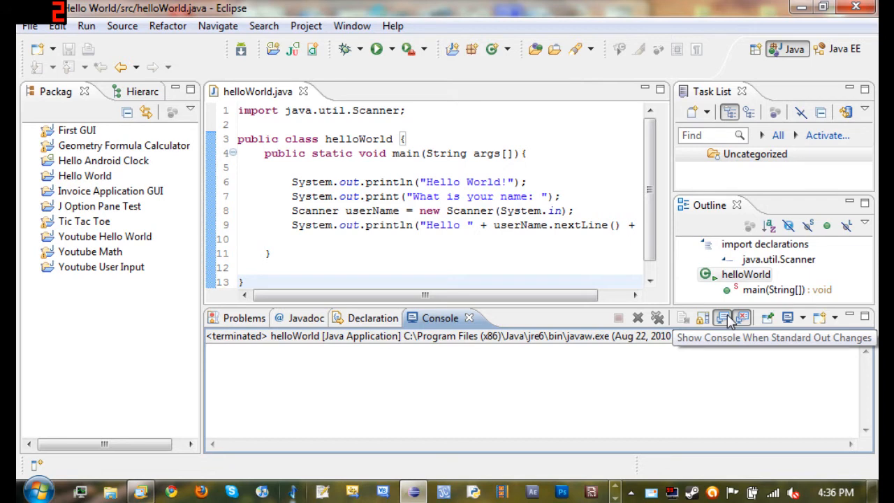
mouse_move(767, 318)
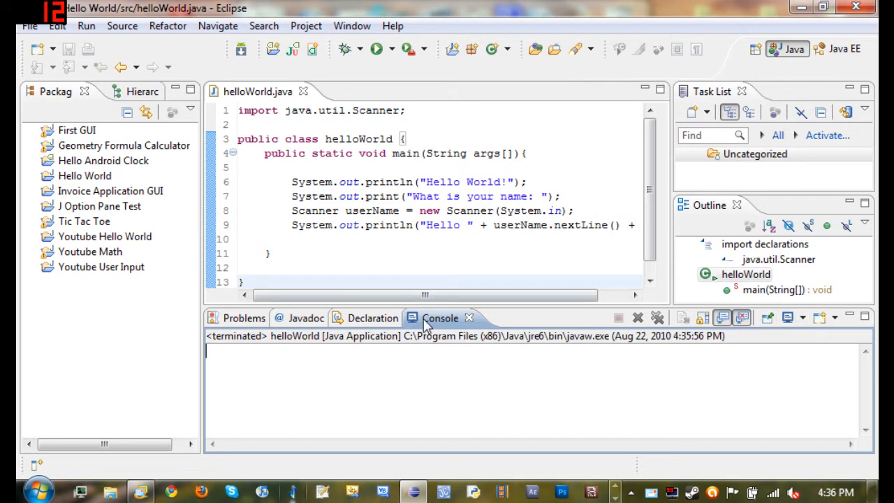
mouse_move(787, 318)
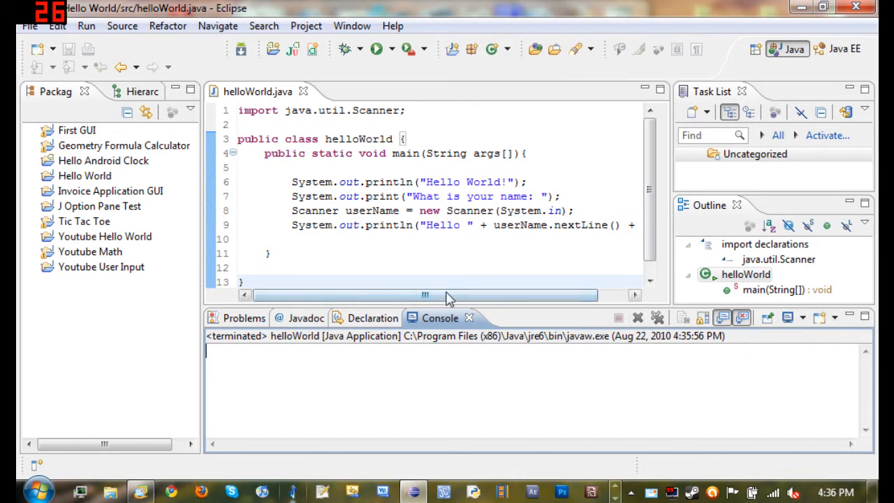
click(245, 318)
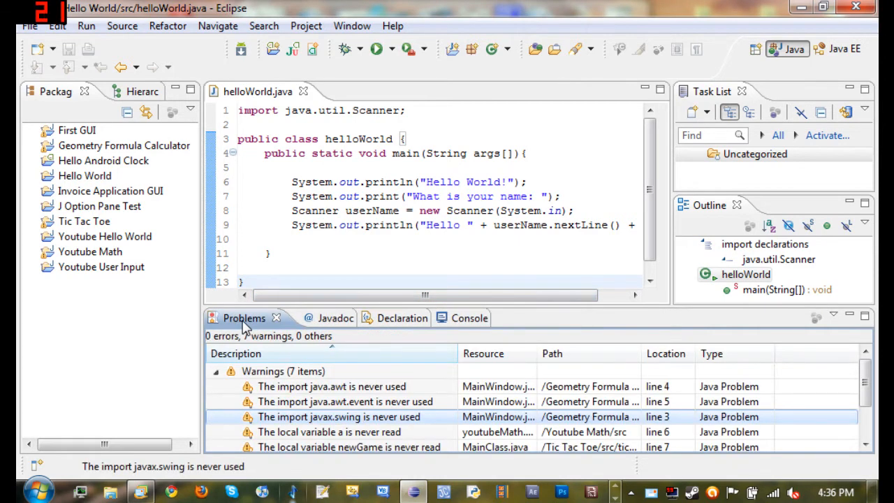
Step: Switch the bottom panel from the Problems list back to the Console view
click(439, 318)
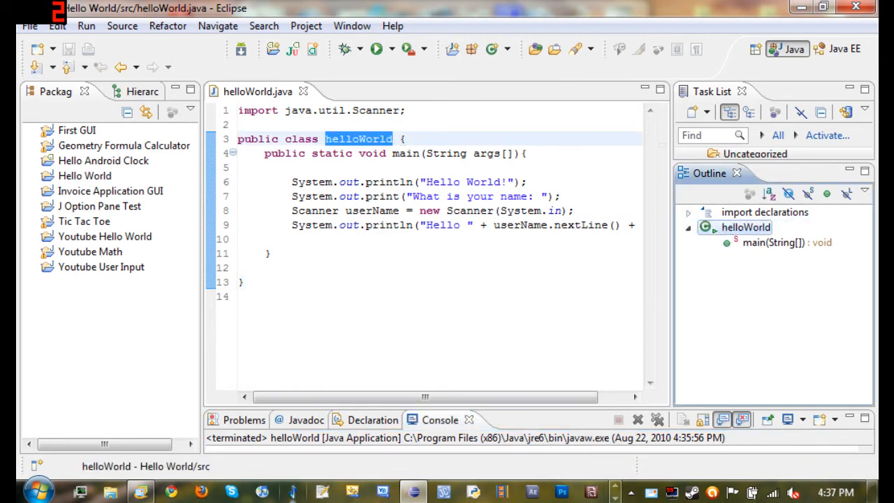
Step: Select main(String[]) : void in the Outline to locate the main method
click(774, 242)
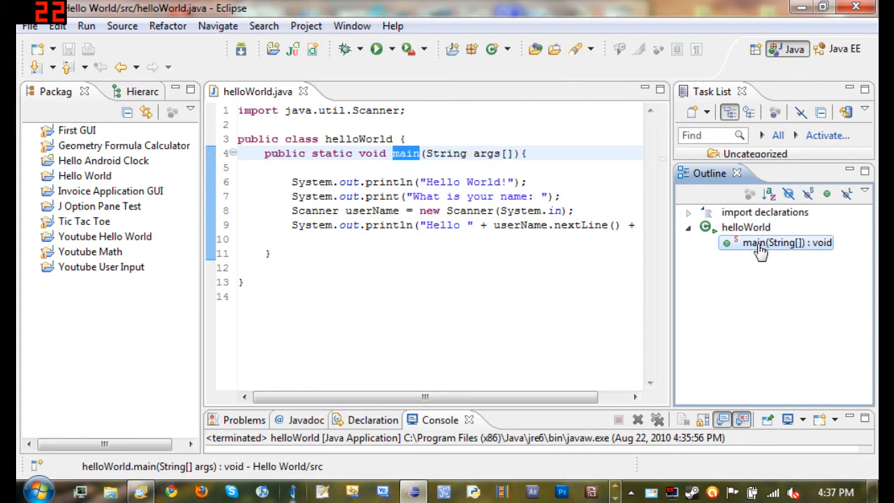
mouse_move(743, 289)
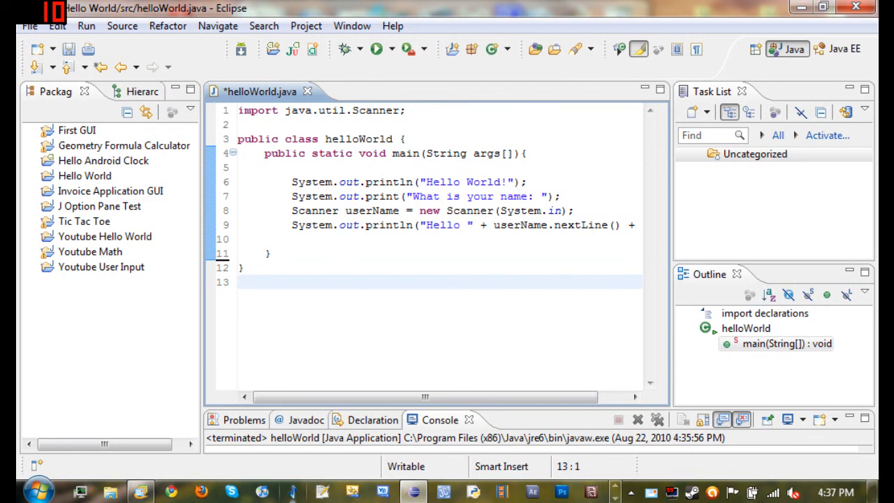
mouse_move(532, 491)
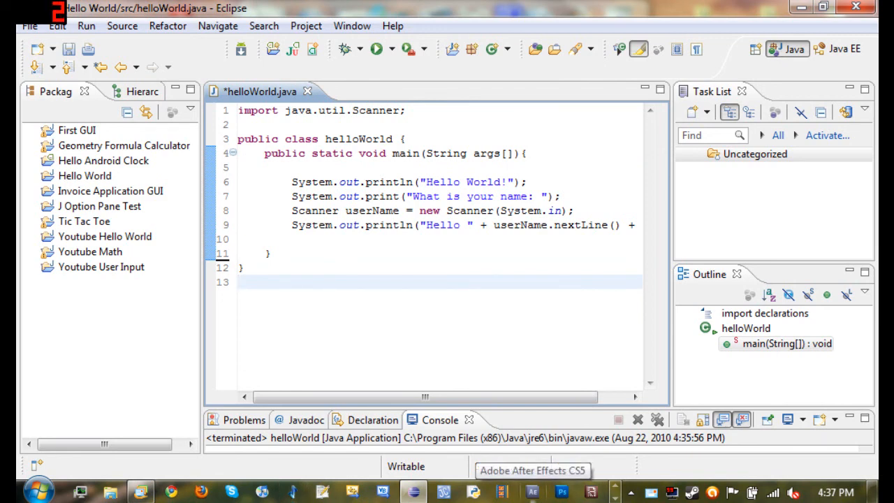
Step: Place the cursor on blank line 10 after deleting the empty line between the closing braces
click(293, 239)
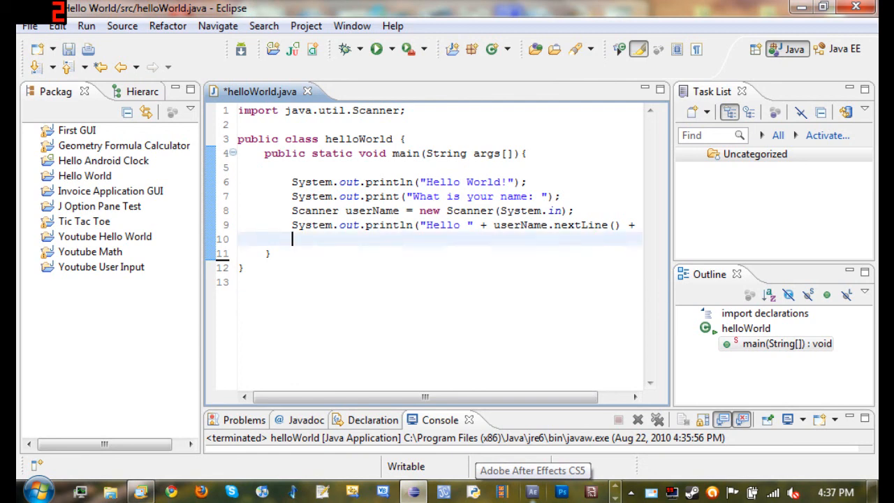